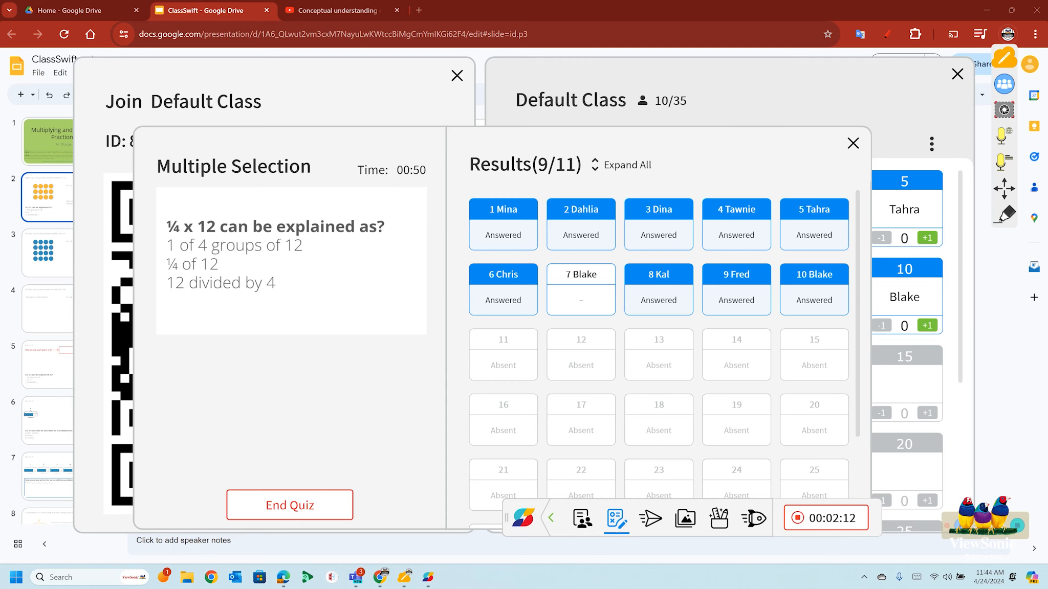
# End the multiple-selection quiz on ¼ x 12, collecting 9 of 11 responses for disclosure.
pyautogui.click(290, 505)
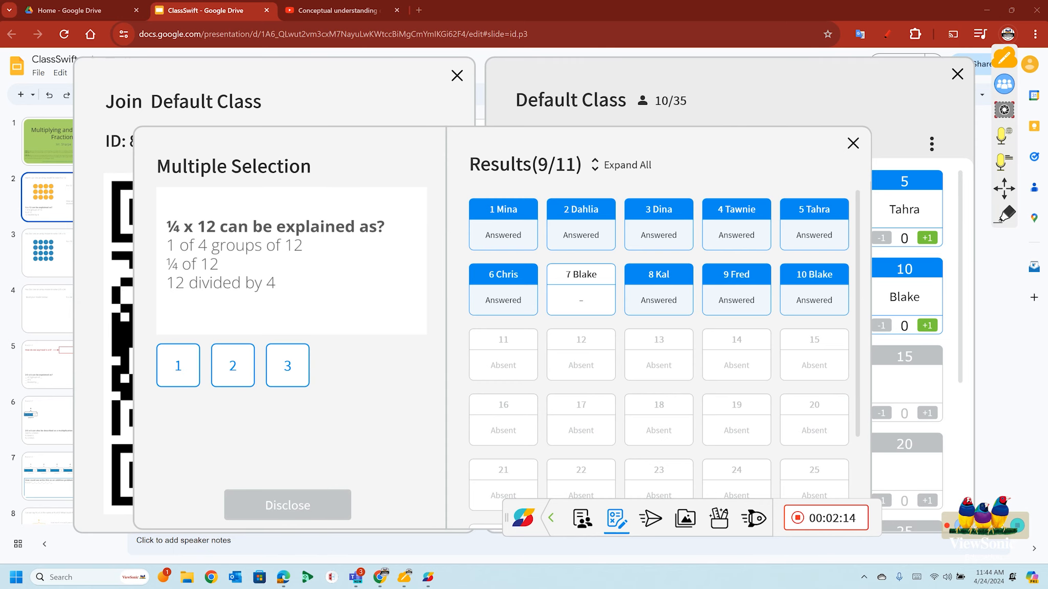